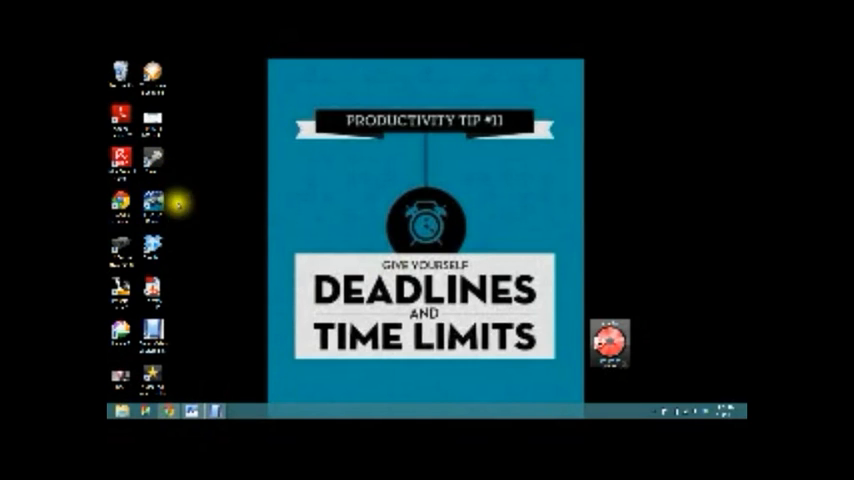
{"action": "mouse_move", "coordinate": [215, 225]}
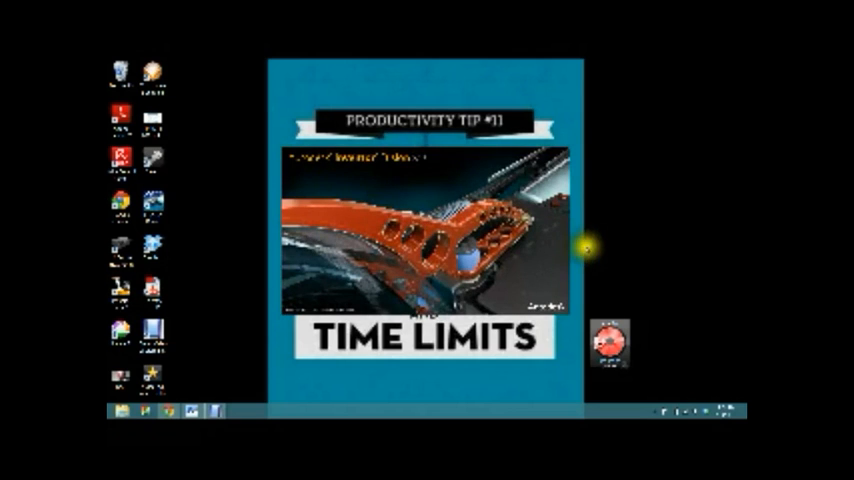
{"action": "mouse_move", "coordinate": [588, 248]}
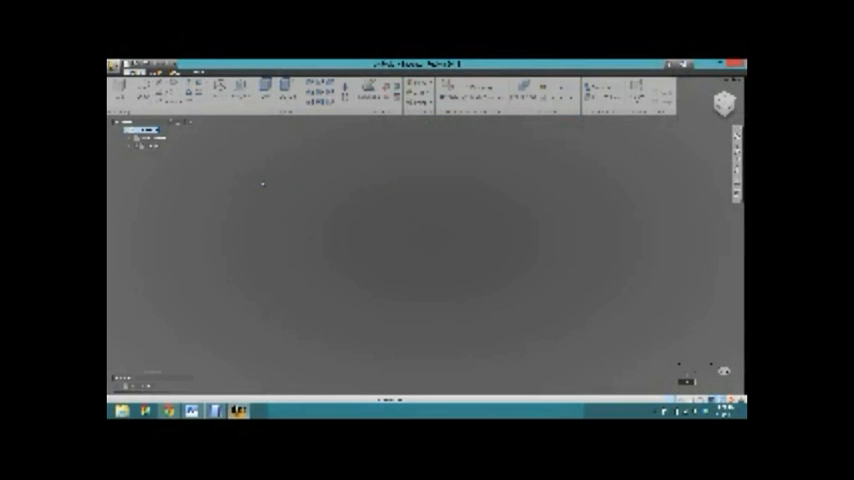
Draw a long, thin rectangle on the grid as the blade outline
{"action": "left_click", "coordinate": [287, 219]}
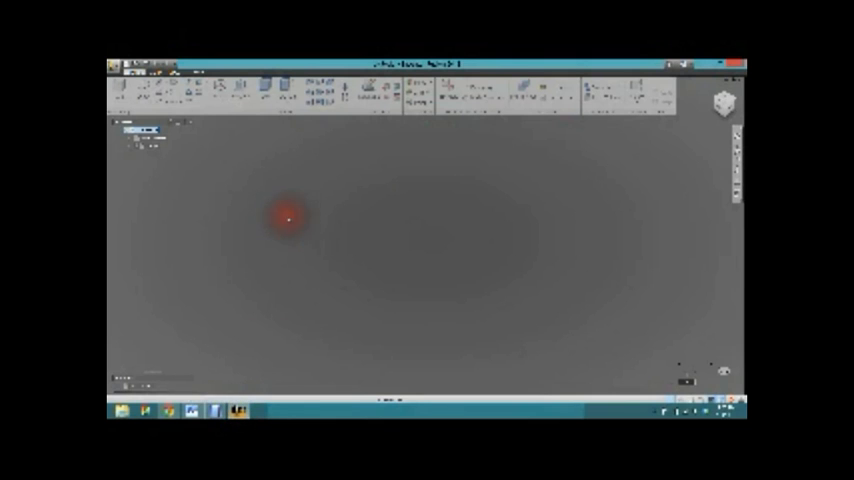
{"action": "left_click", "coordinate": [165, 90]}
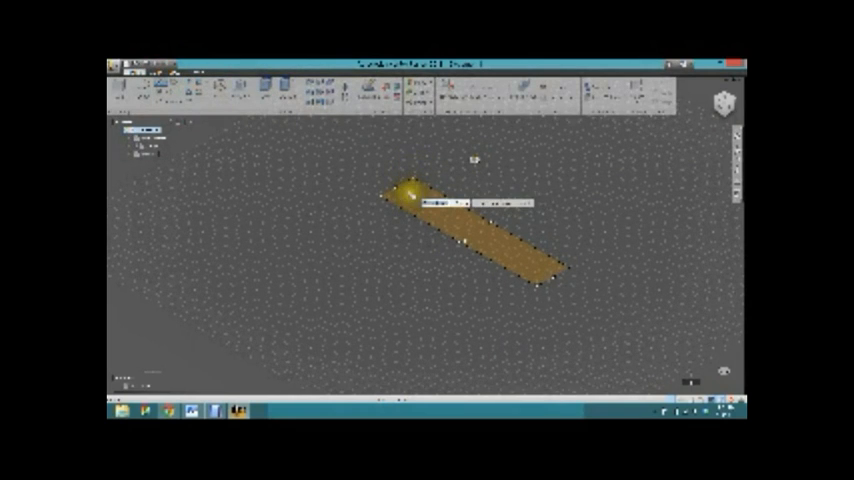
Complete the blade rectangle and bring up its command menu on the sketch
{"action": "left_click", "coordinate": [405, 193]}
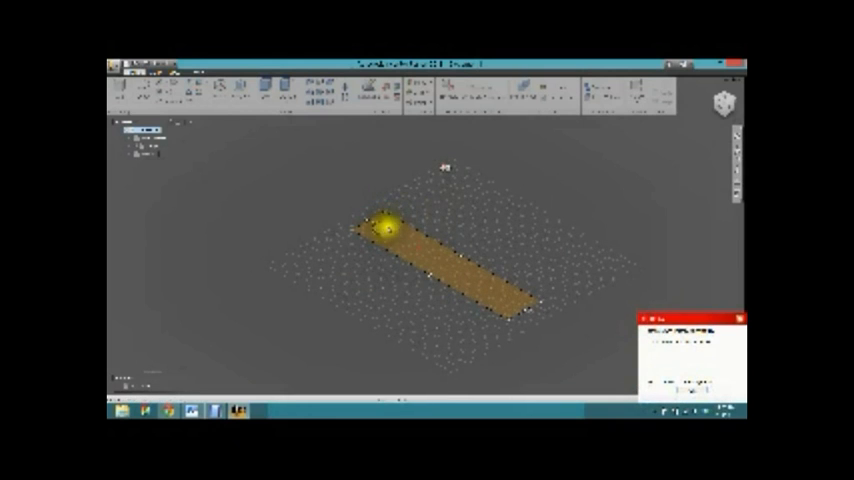
{"action": "left_click", "coordinate": [382, 226]}
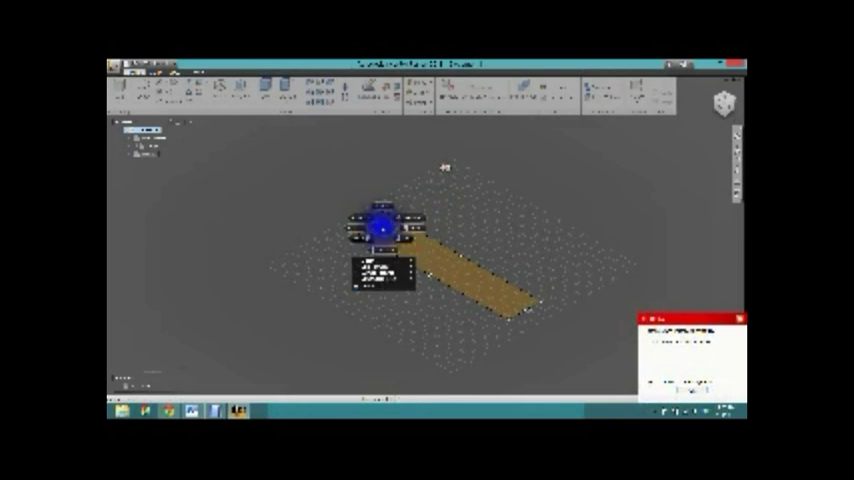